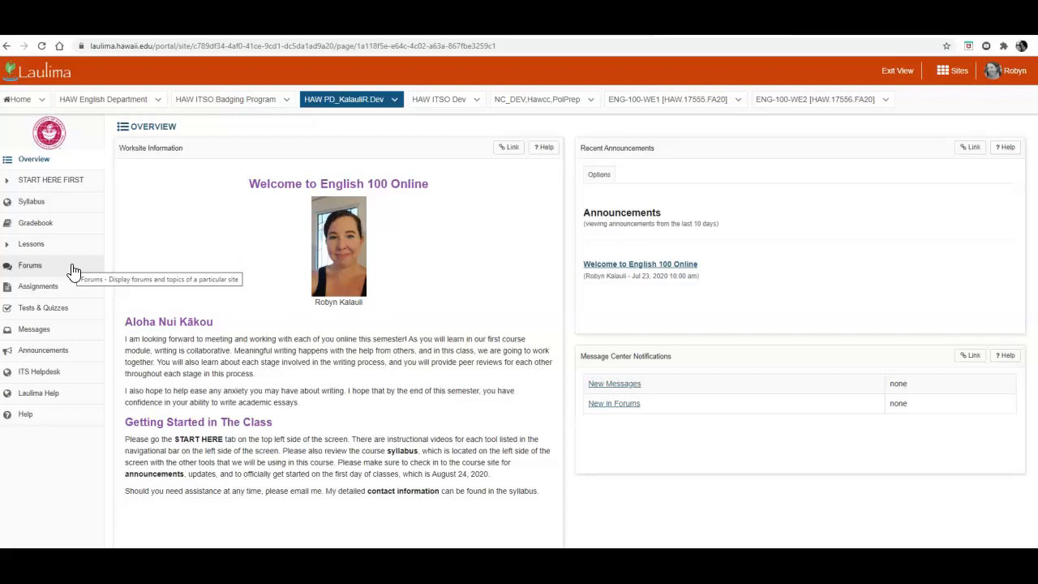
# Enter the Forums tool listing Class Discussions and Other Topics forums.
pyautogui.click(30, 265)
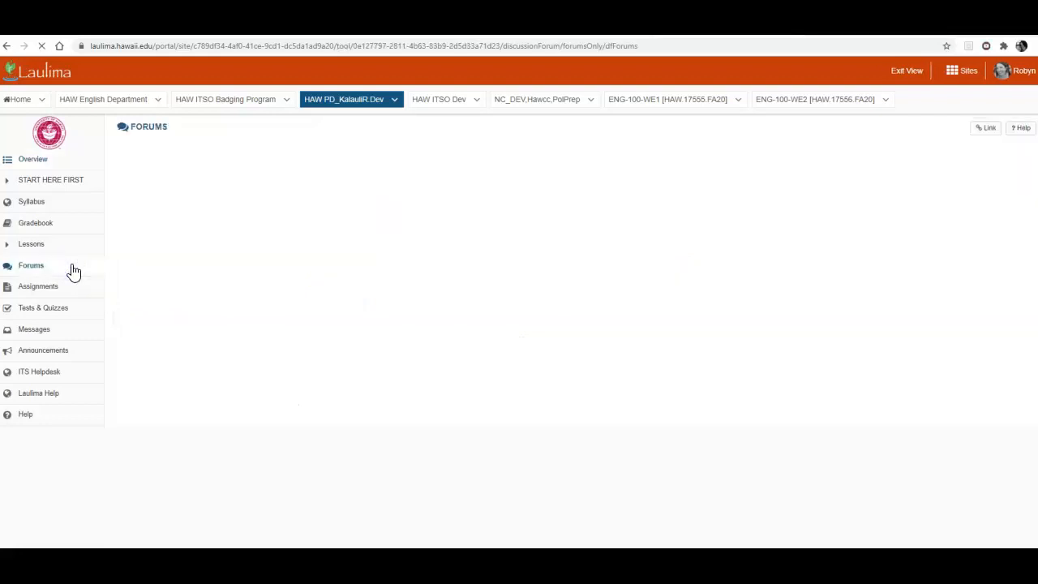
pyautogui.click(31, 266)
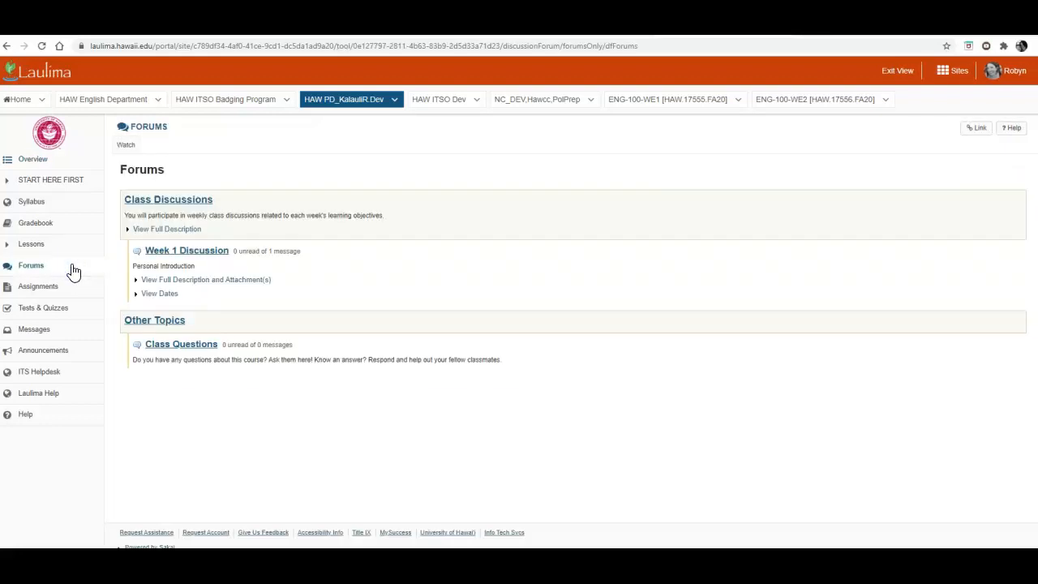
pyautogui.moveTo(272, 180)
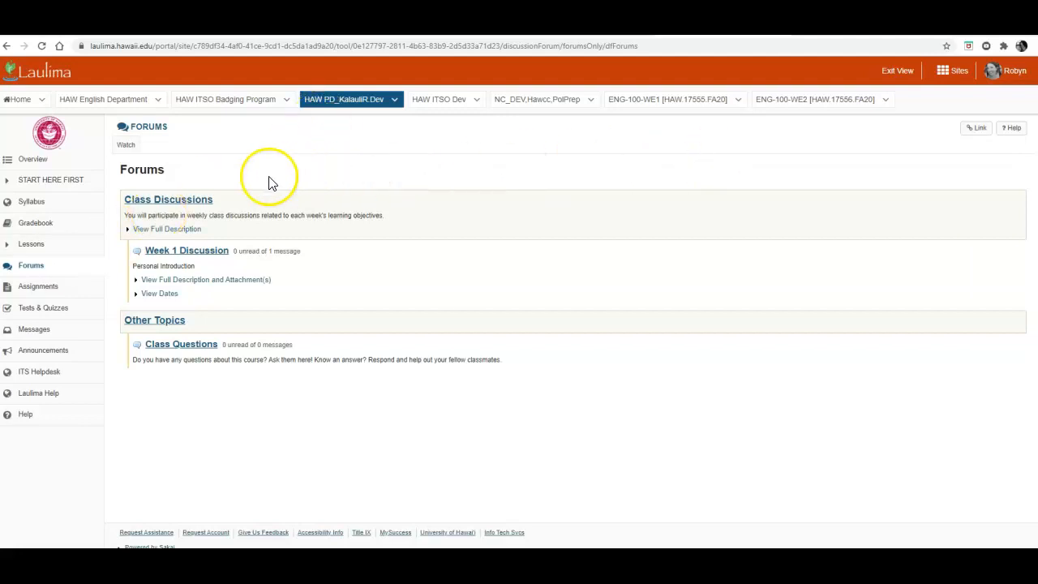
pyautogui.moveTo(227, 211)
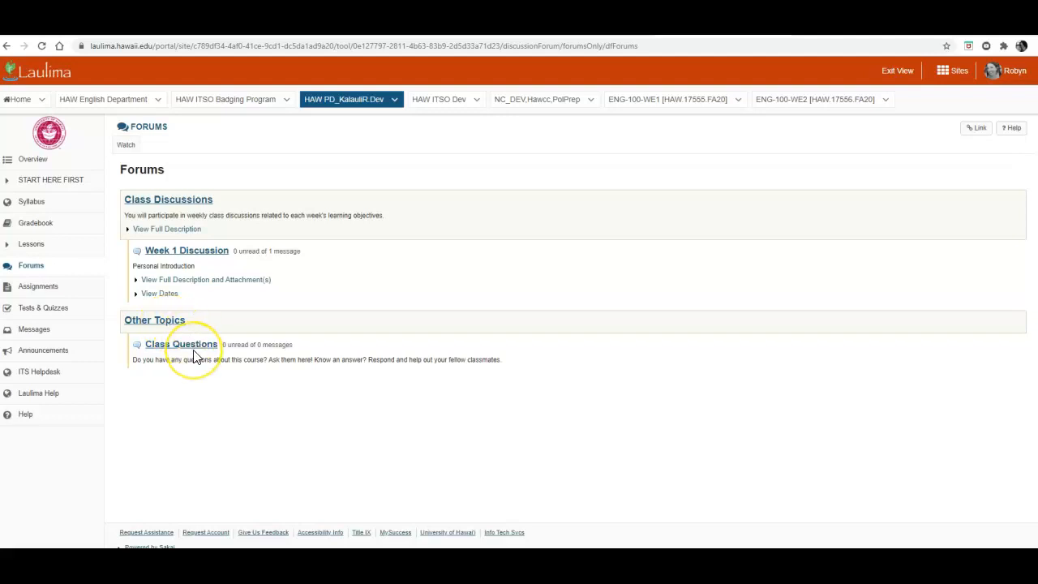
pyautogui.moveTo(150, 375)
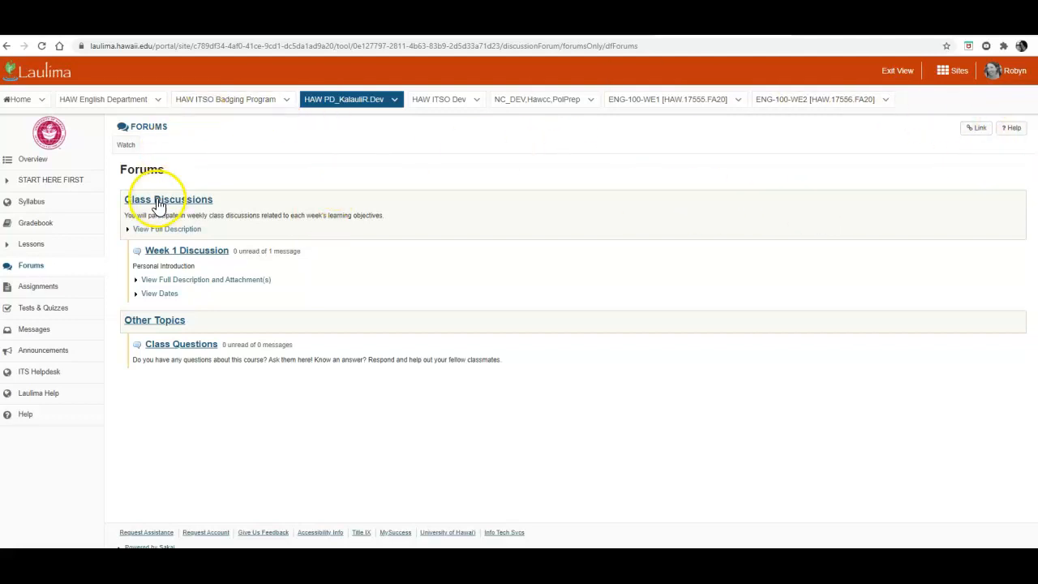
# View the Class Discussions forum with its full description expanded above Week 1 Discussion.
pyautogui.click(171, 199)
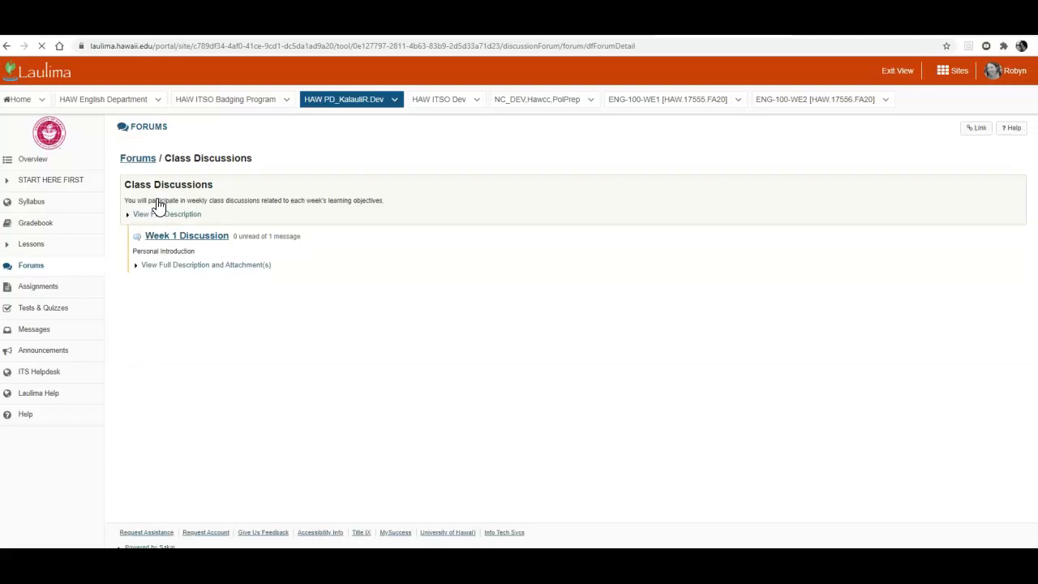
pyautogui.click(167, 213)
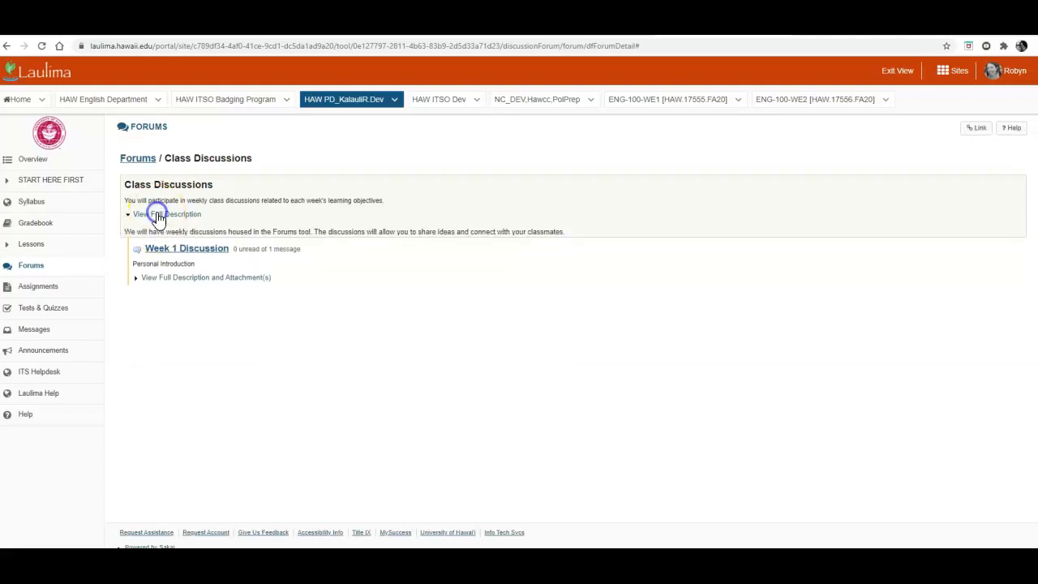
pyautogui.click(167, 214)
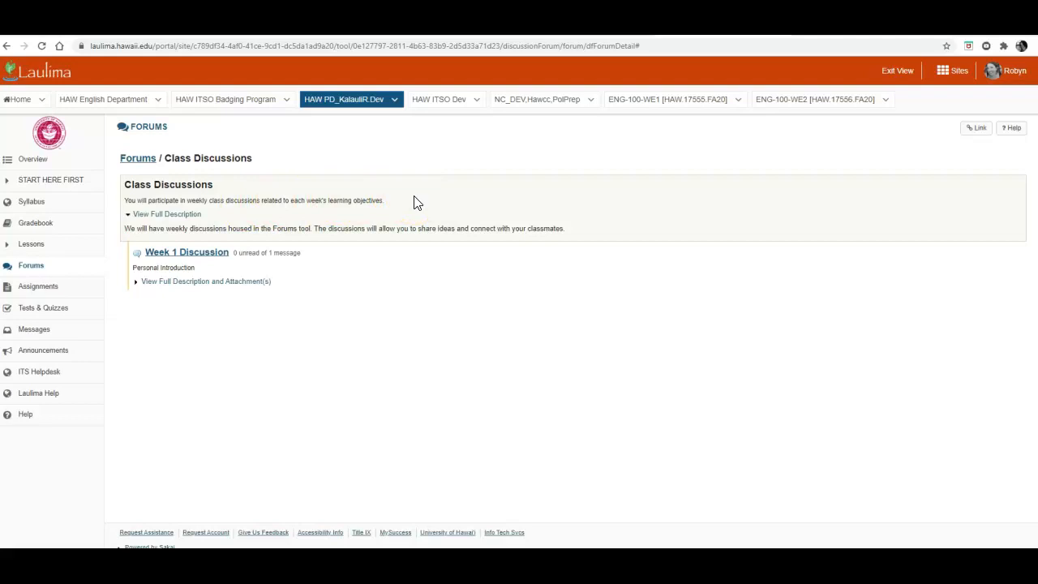
pyautogui.moveTo(438, 202)
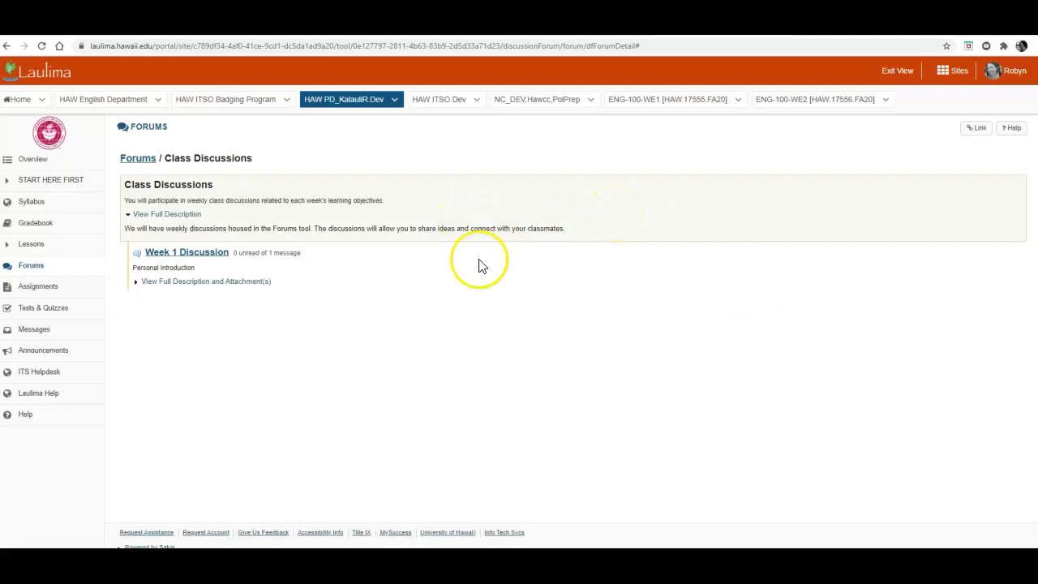
# View Week 1 Discussion with full instructions and its two attachments expanded above the conversations.
pyautogui.click(187, 253)
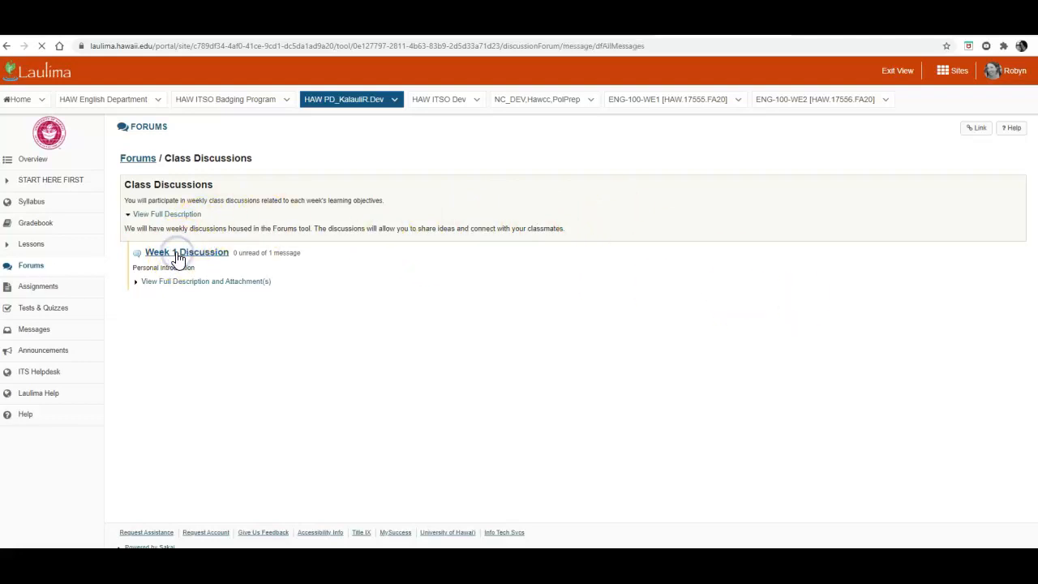
pyautogui.click(186, 253)
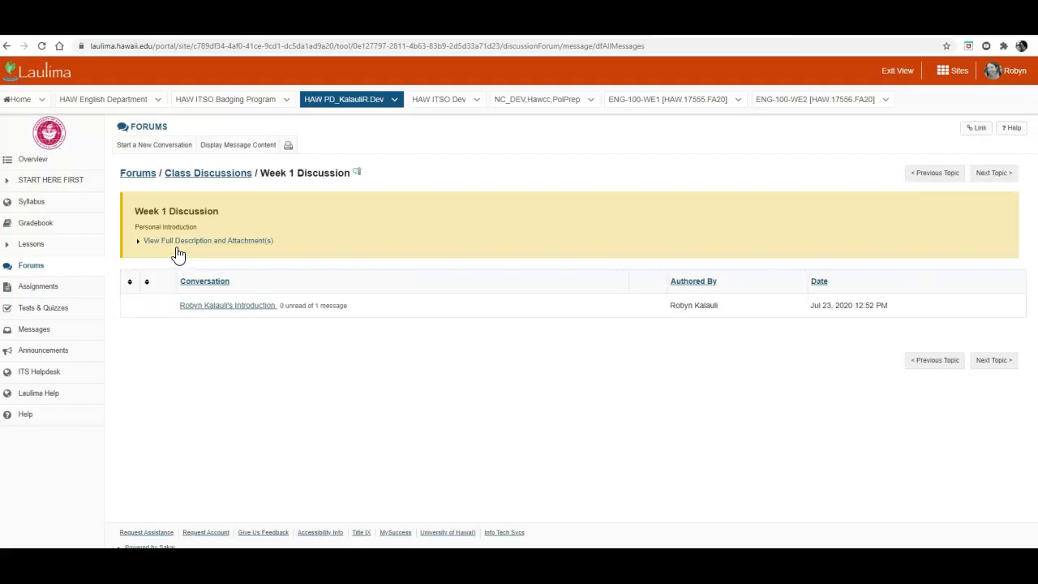
pyautogui.click(207, 240)
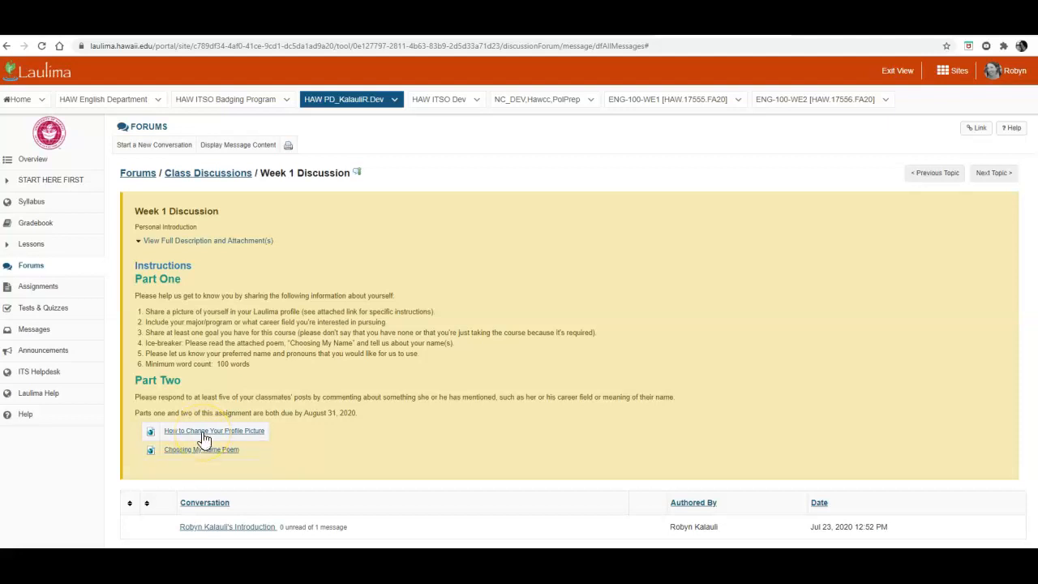
pyautogui.moveTo(201, 450)
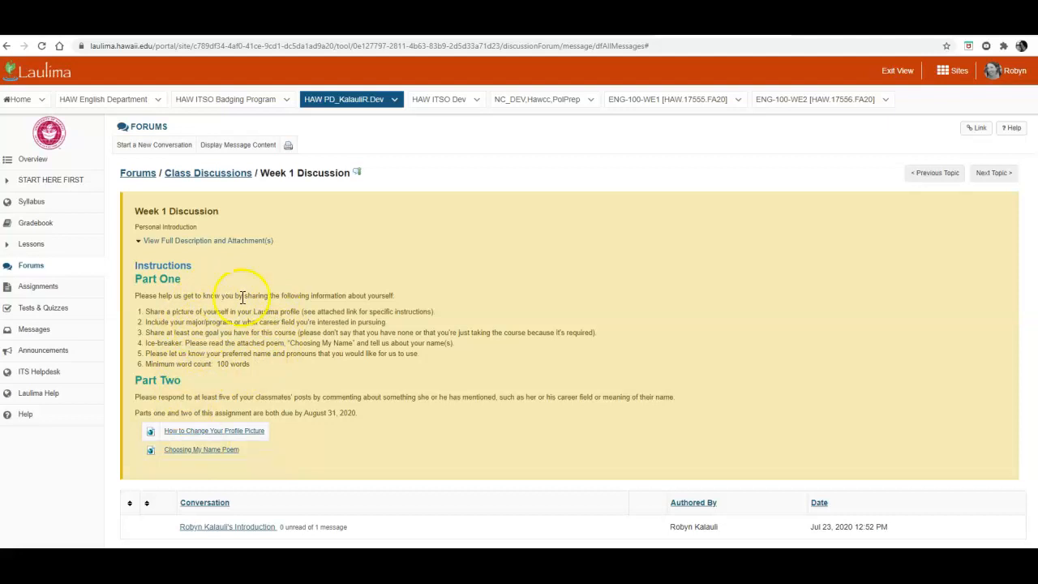
pyautogui.scroll(-3)
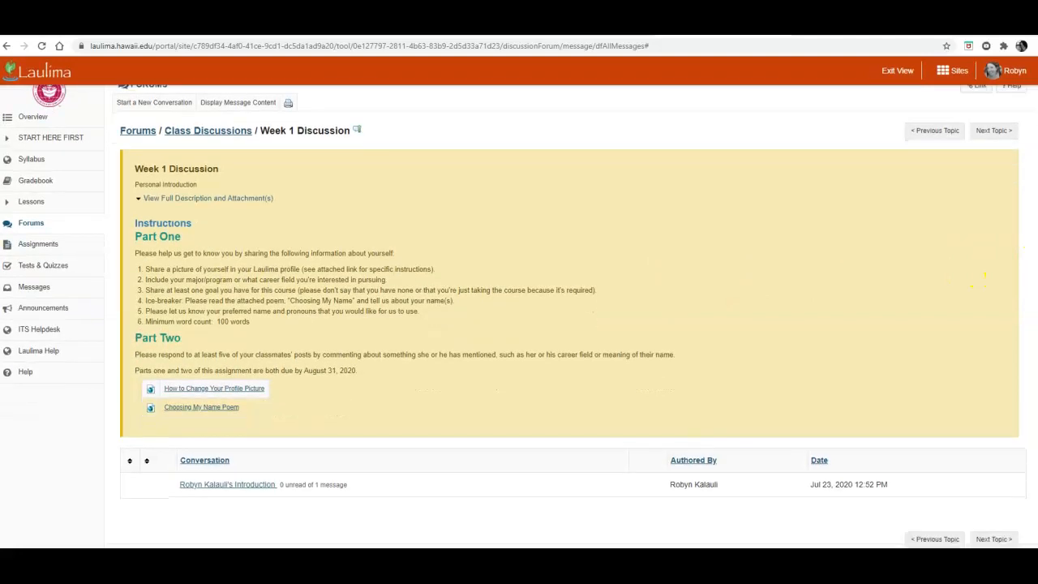
pyautogui.moveTo(239, 490)
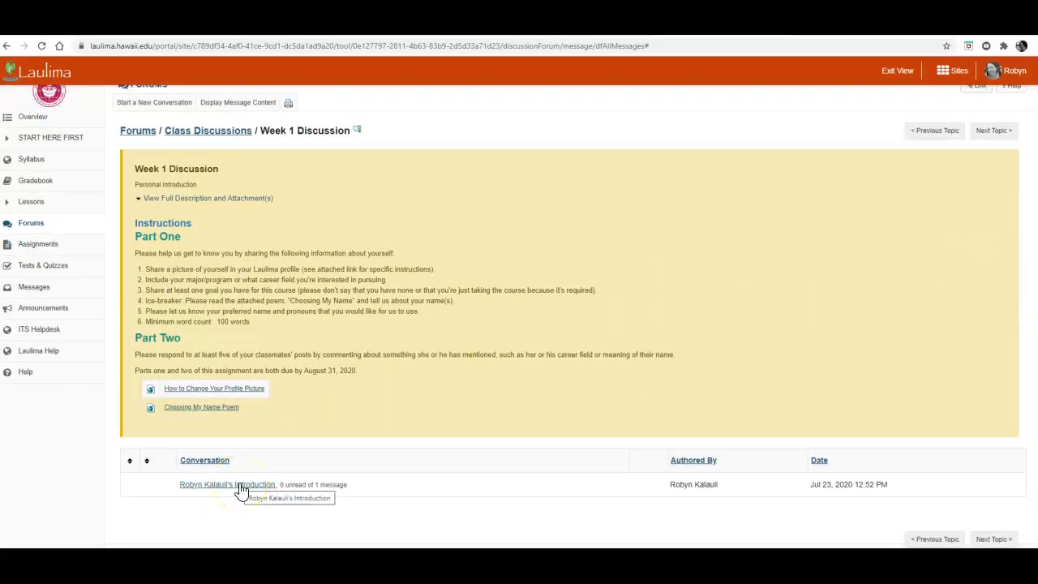
pyautogui.click(228, 484)
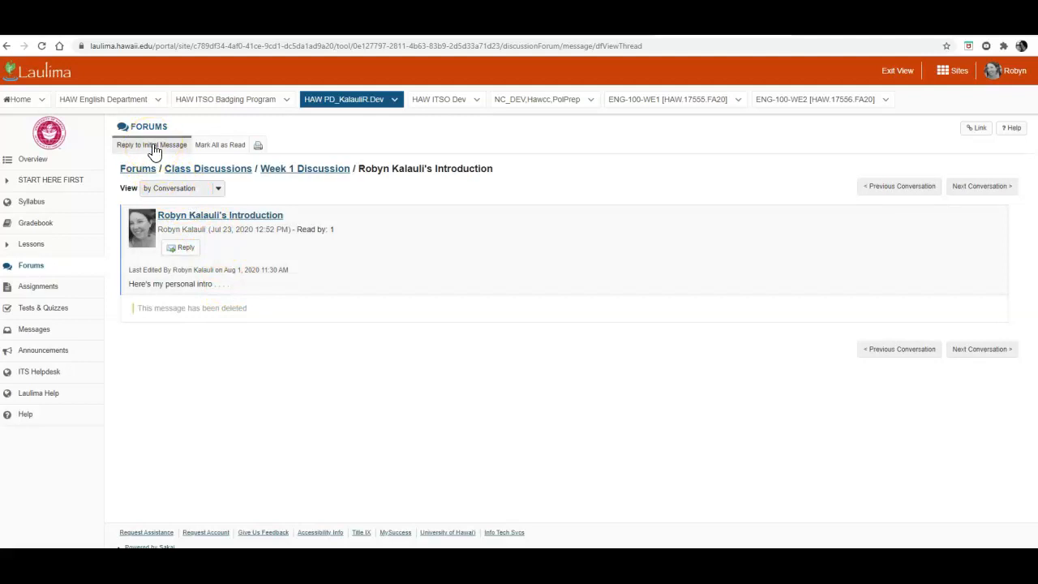
# Start a Reply to Initial Message, review the form, then cancel back to the conversation list.
pyautogui.click(151, 144)
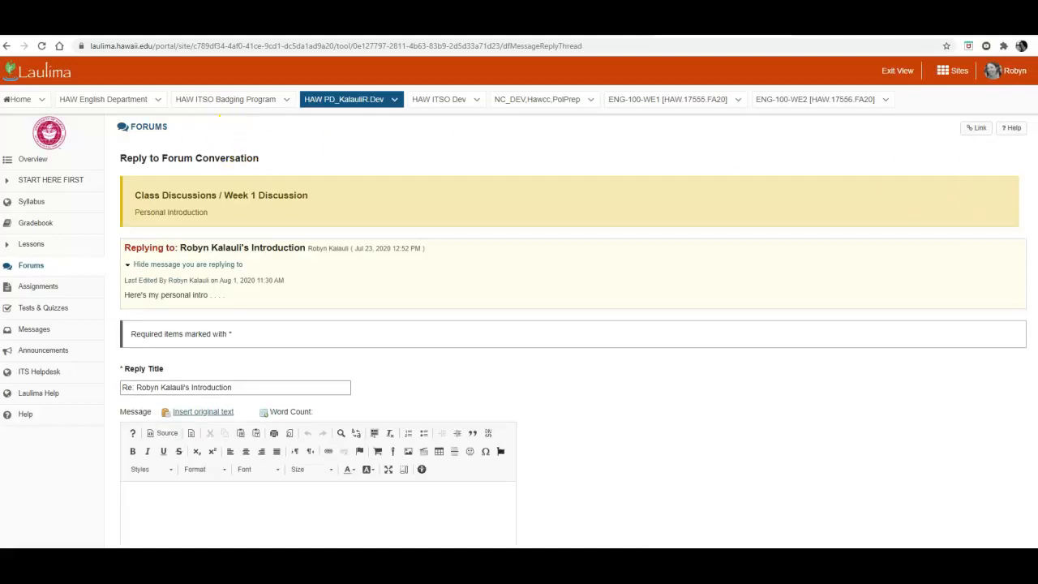
pyautogui.scroll(-3)
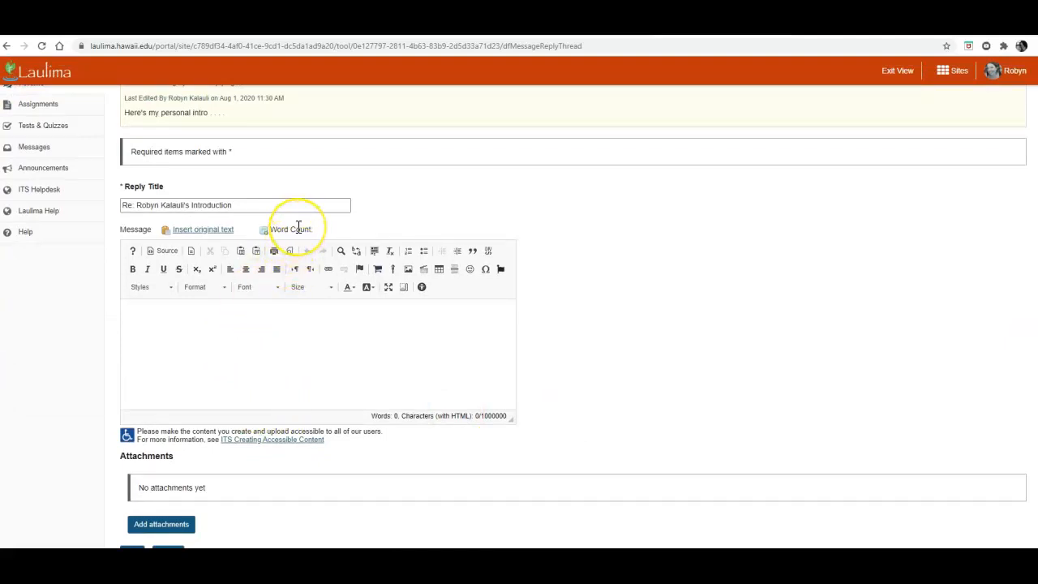
pyautogui.moveTo(267, 335)
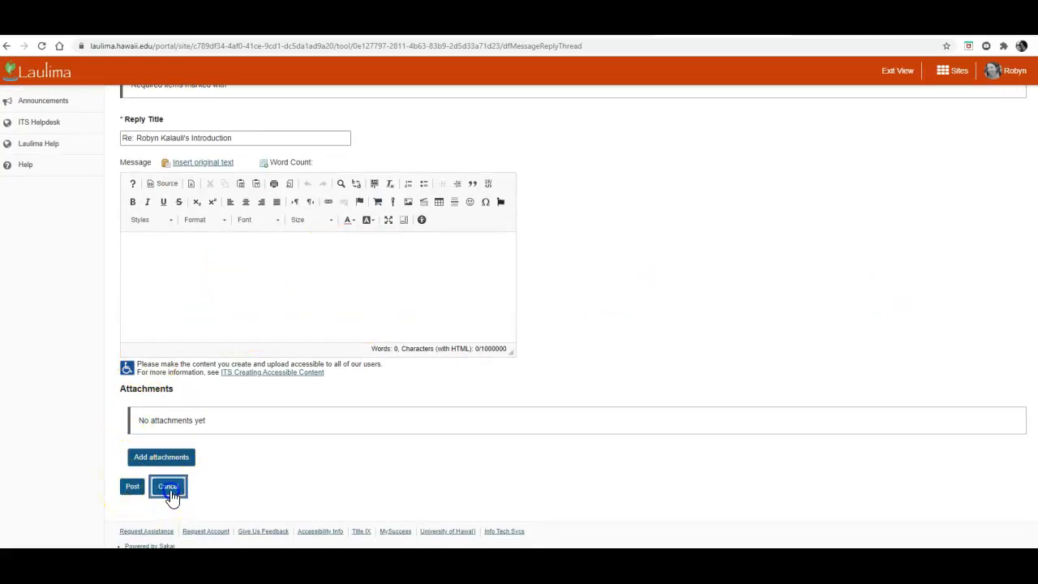
pyautogui.click(168, 487)
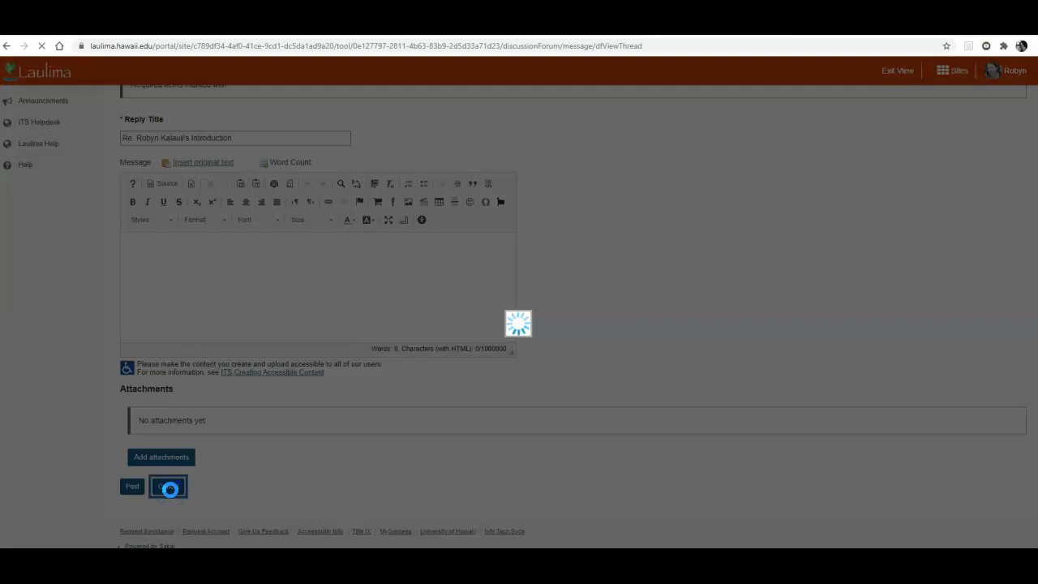
pyautogui.click(168, 486)
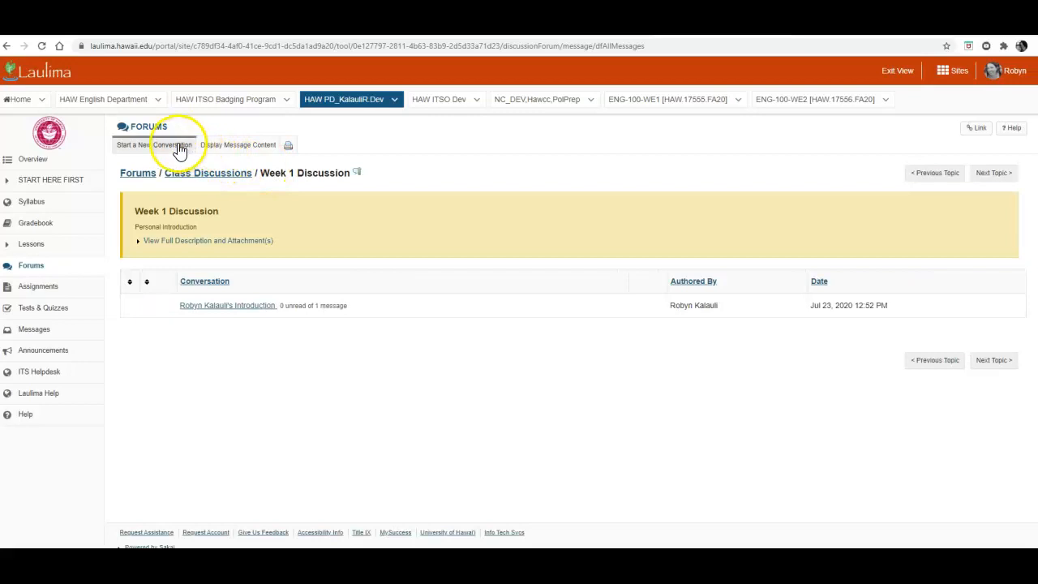
pyautogui.click(154, 144)
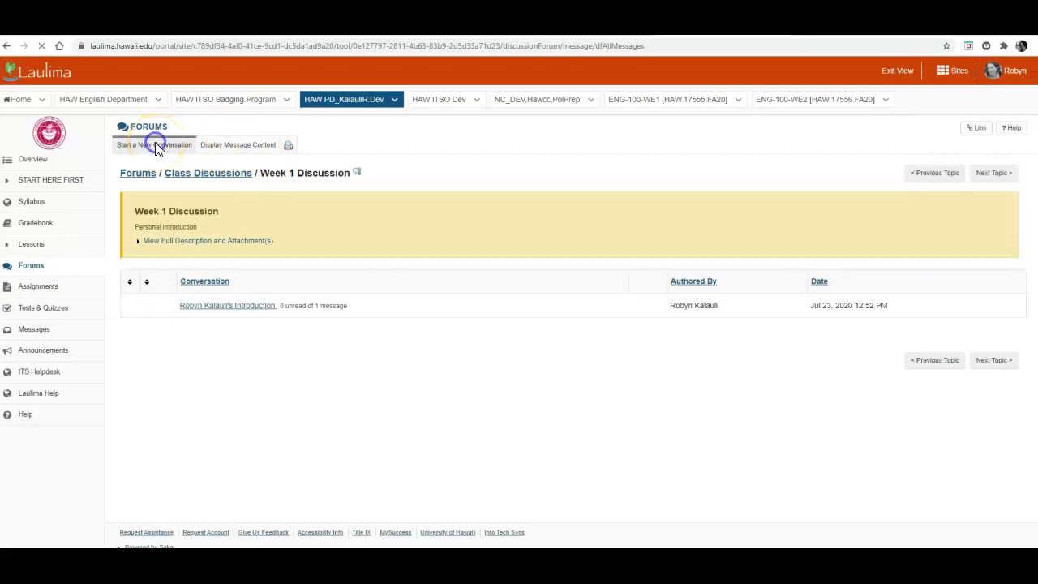
pyautogui.click(154, 144)
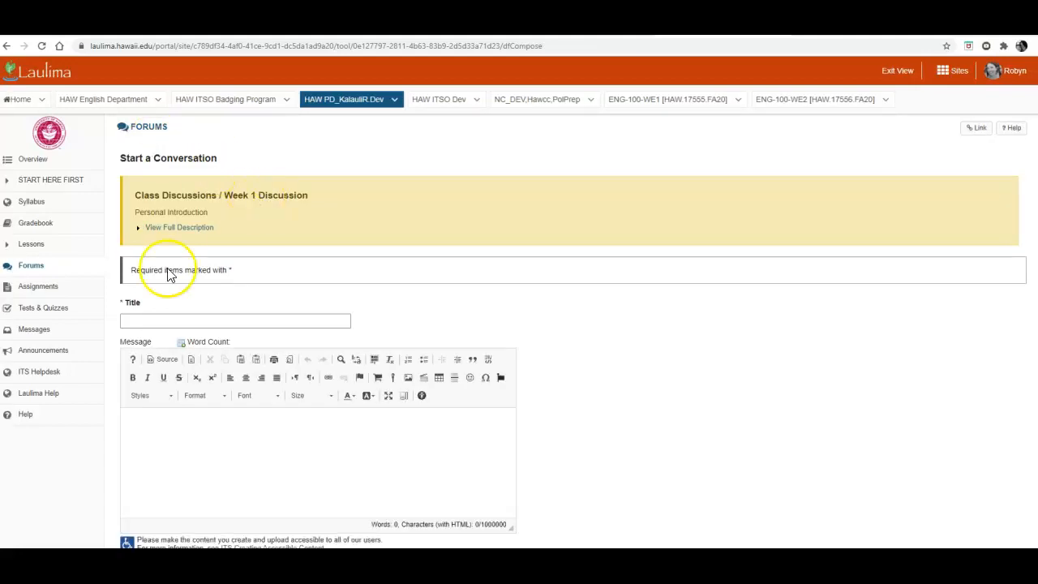
pyautogui.click(235, 320)
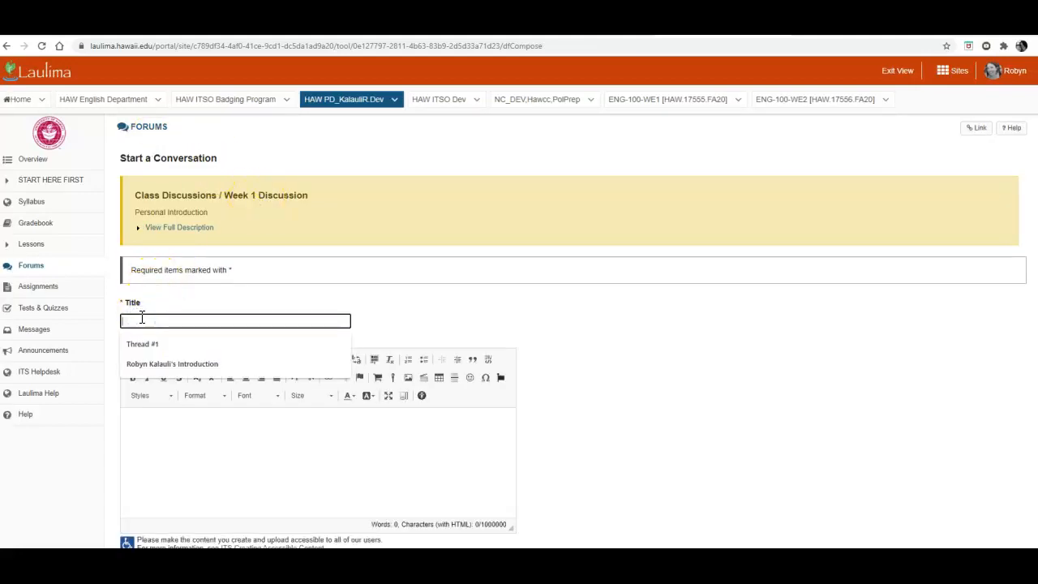
pyautogui.click(172, 363)
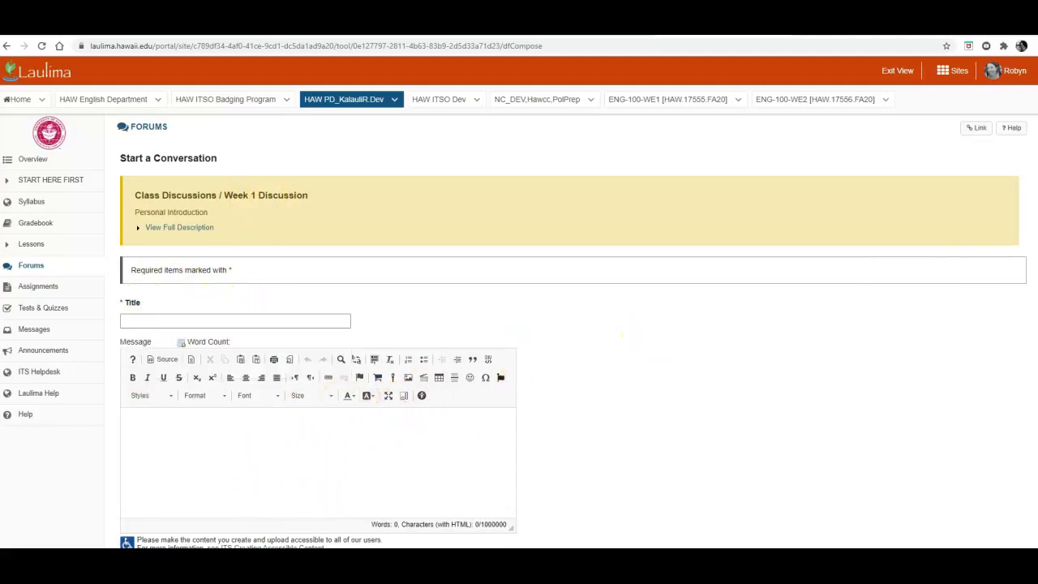
pyautogui.scroll(-3)
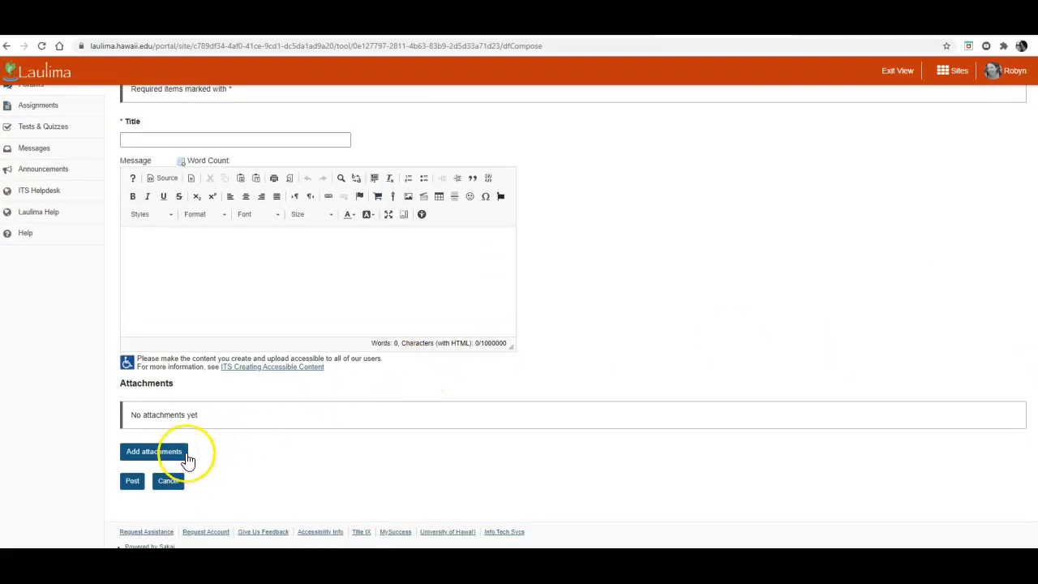
pyautogui.click(154, 451)
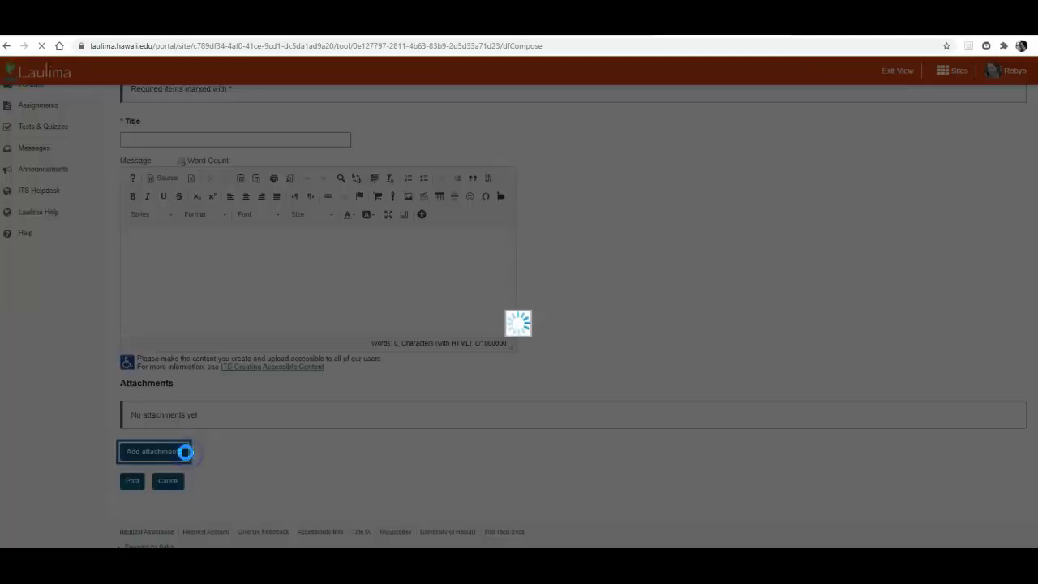
pyautogui.click(132, 480)
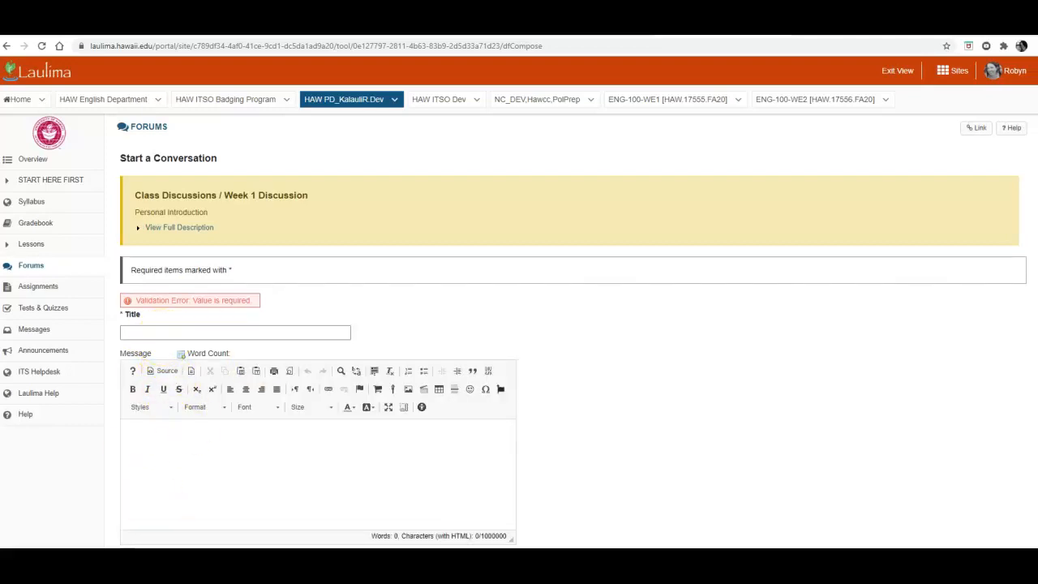
pyautogui.scroll(-3)
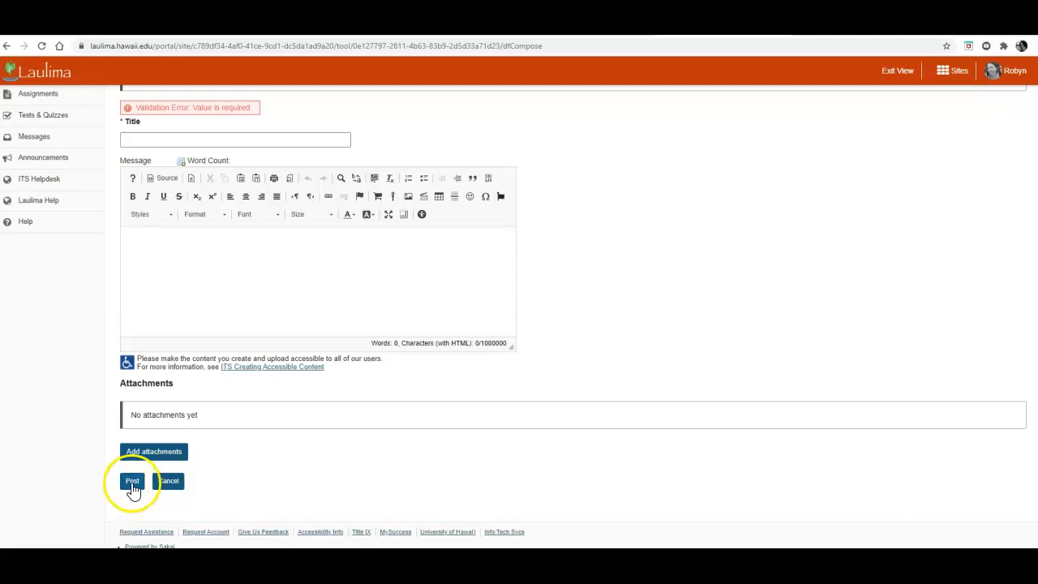
pyautogui.click(133, 480)
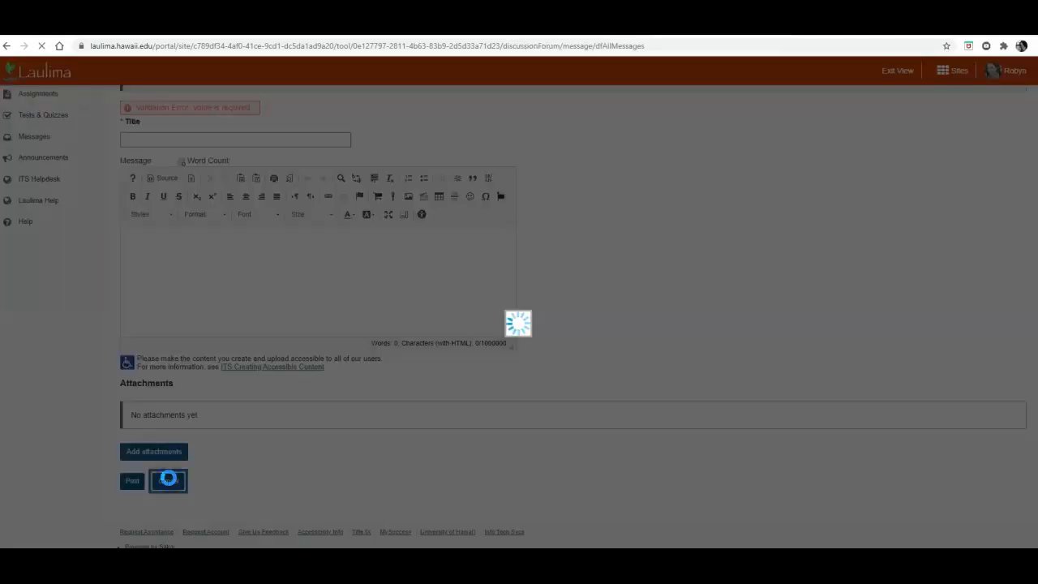